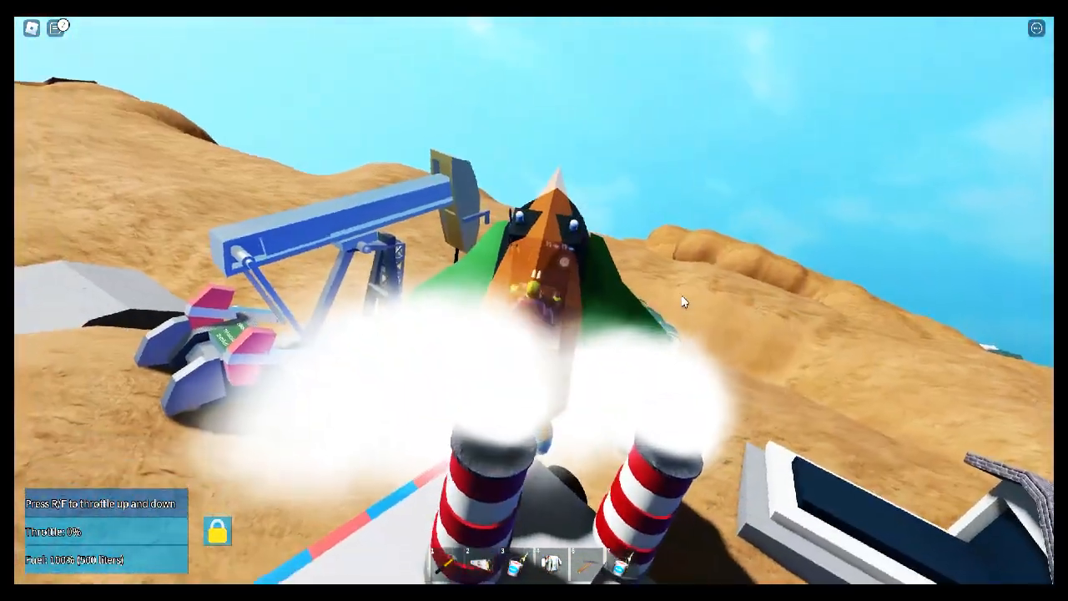
Throttle the finished rocket up off the base launch pad with R
{"action": "key", "text": "R"}
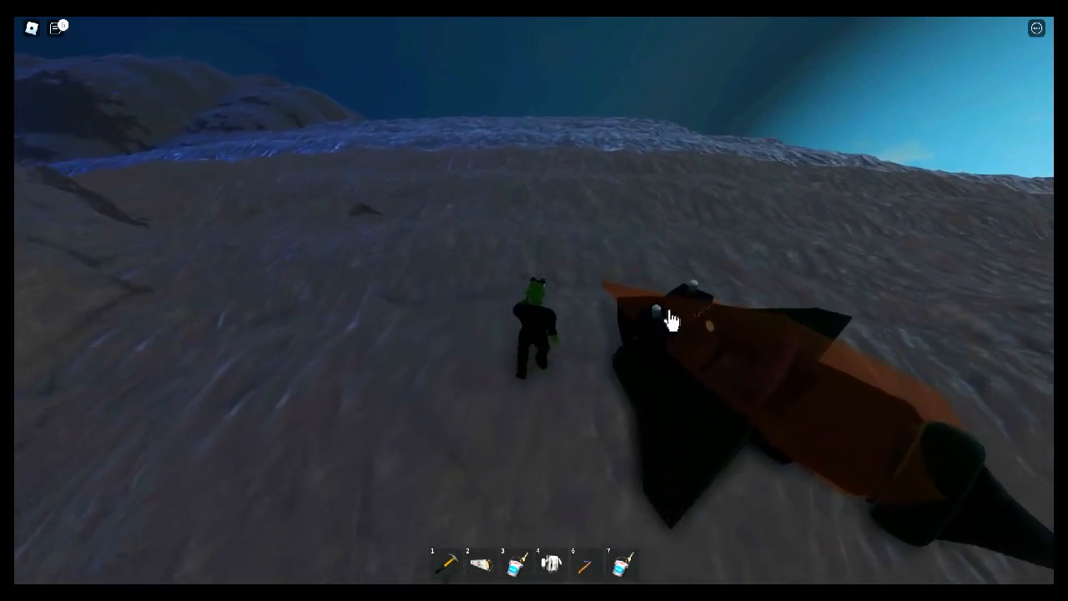
Climb back into the rocket's seat on the dark, icy side of Nemu
{"action": "left_click", "coordinate": [671, 320]}
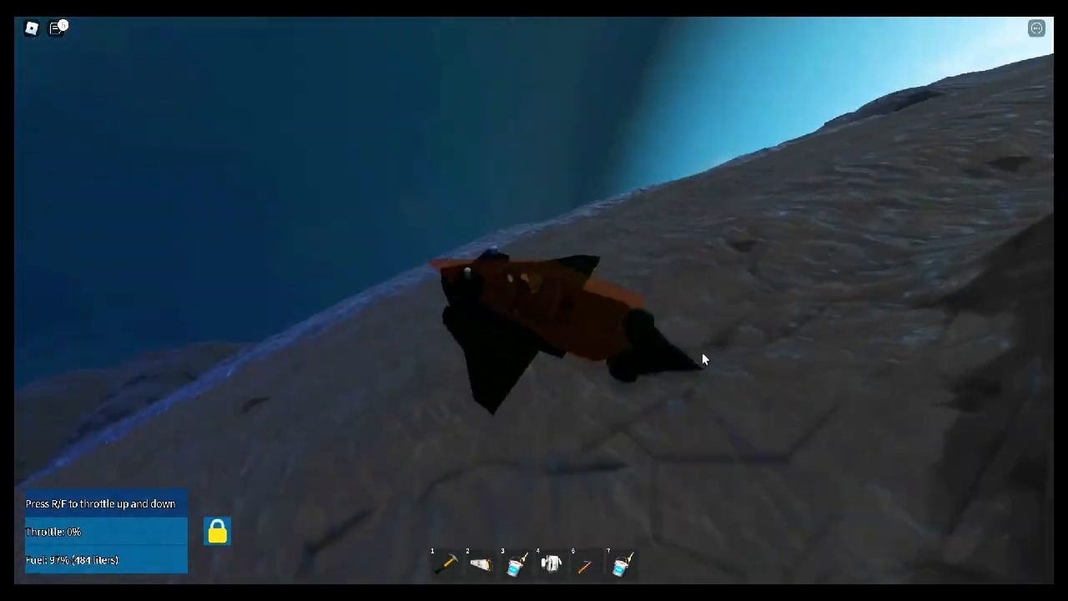